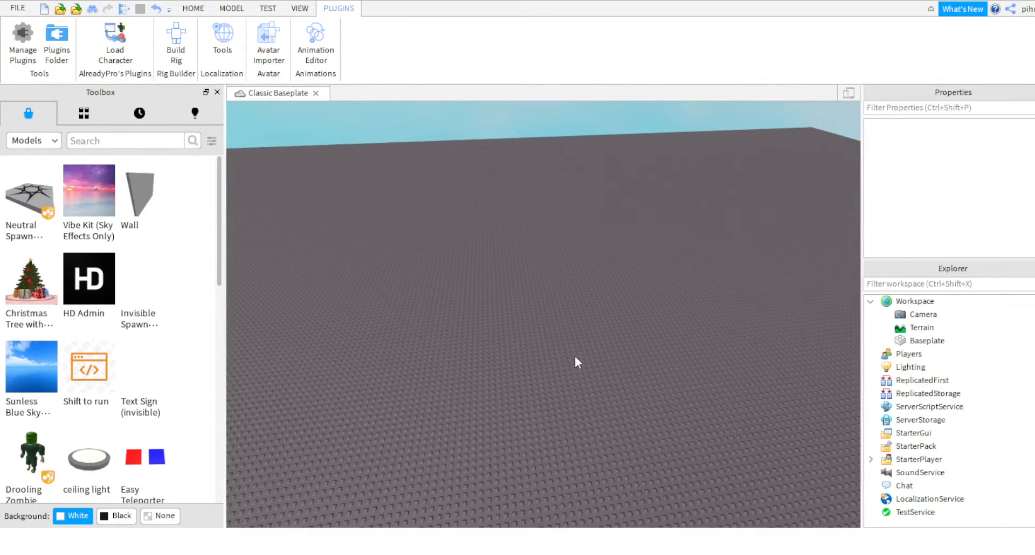
# Step: Search the Toolbox models for 'shoulder pet template'
pyautogui.write('s')
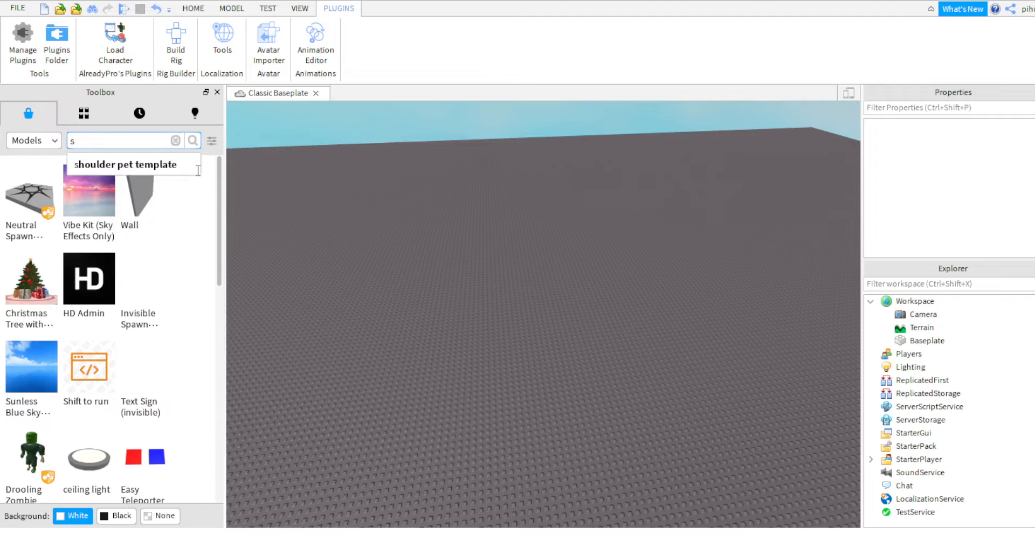
pyautogui.write('houlder pet')
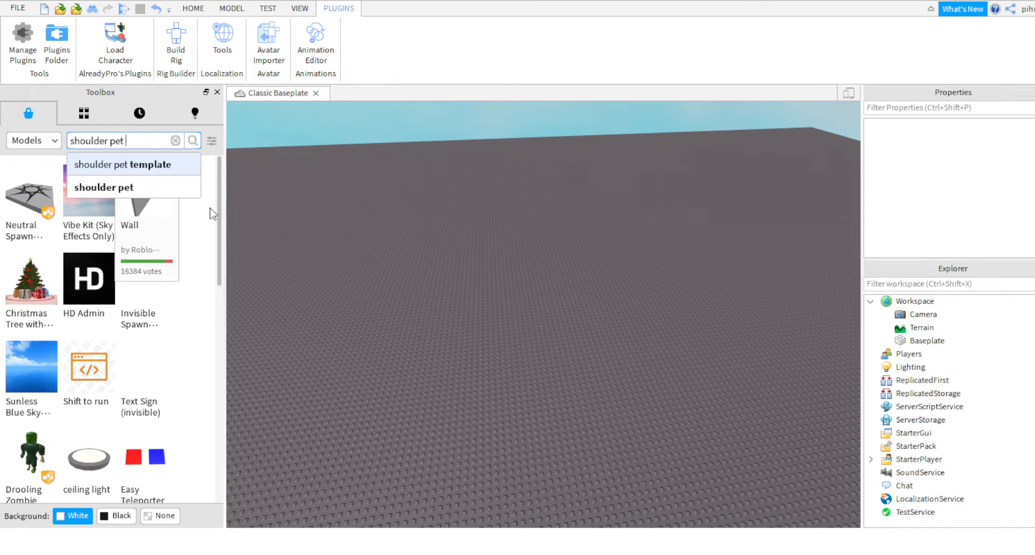
pyautogui.click(122, 165)
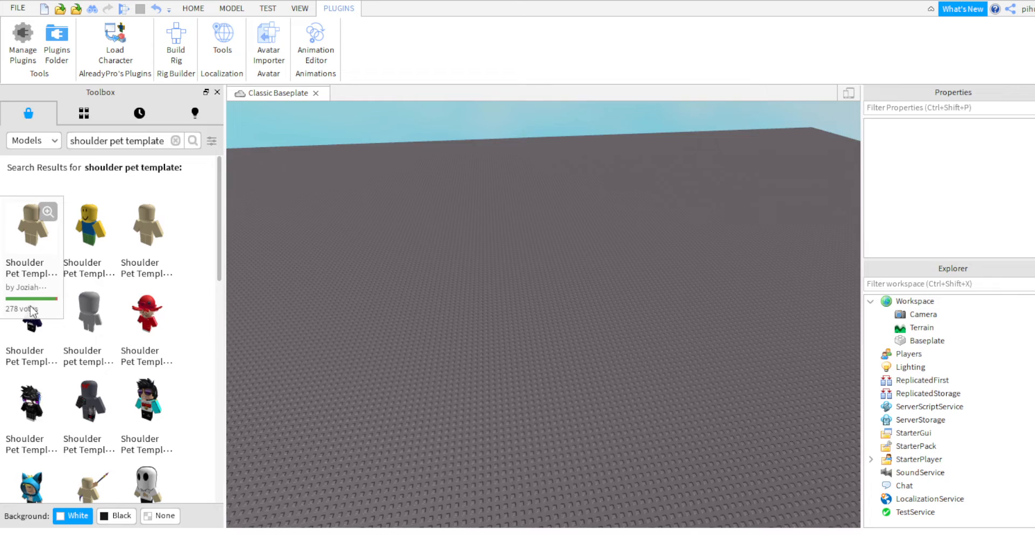
# Step: Insert the first Shoulder Pet Template result into Workspace
pyautogui.click(32, 224)
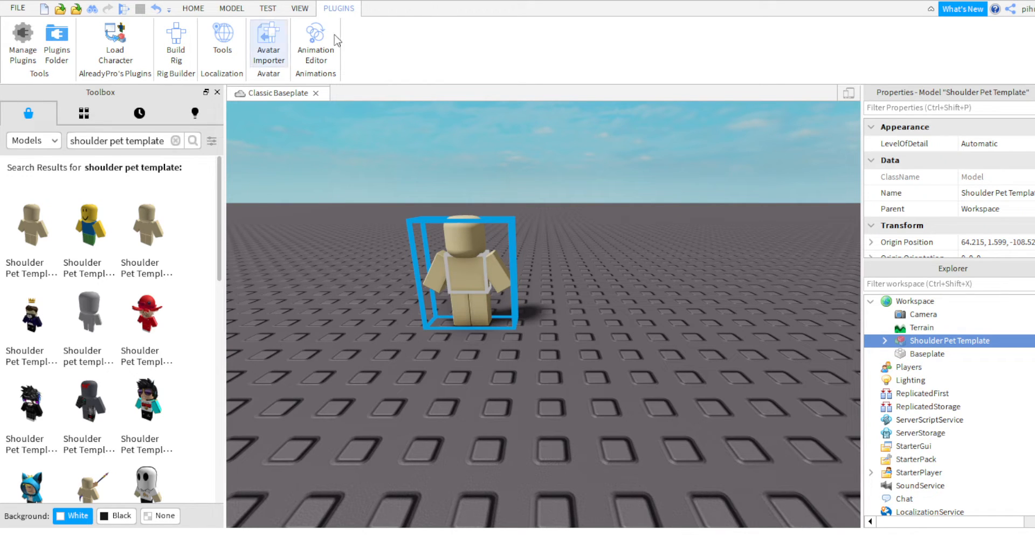
# Step: Spawn the R6 avatar for username 'pihu' with the Load Character plugin
pyautogui.click(115, 43)
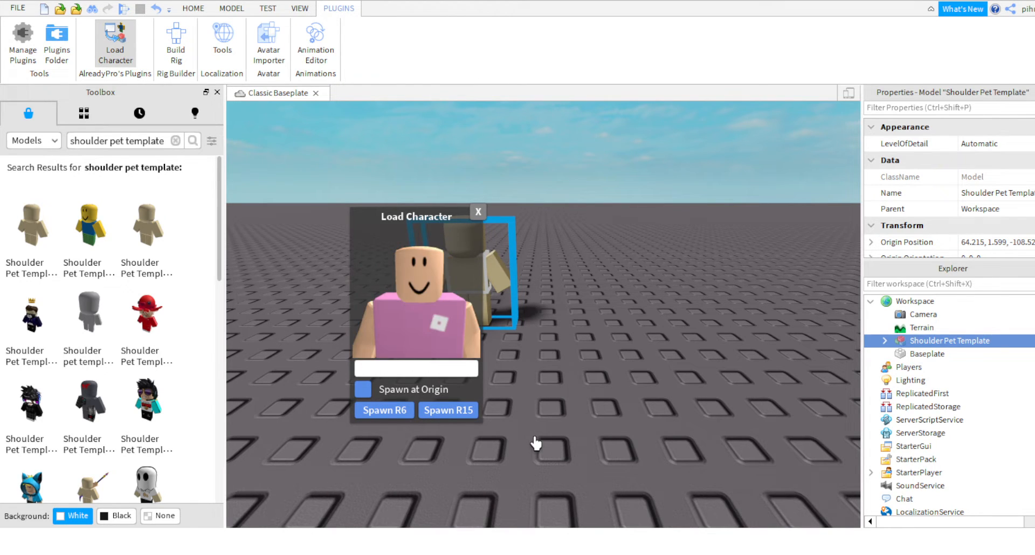
pyautogui.write('pihu1324')
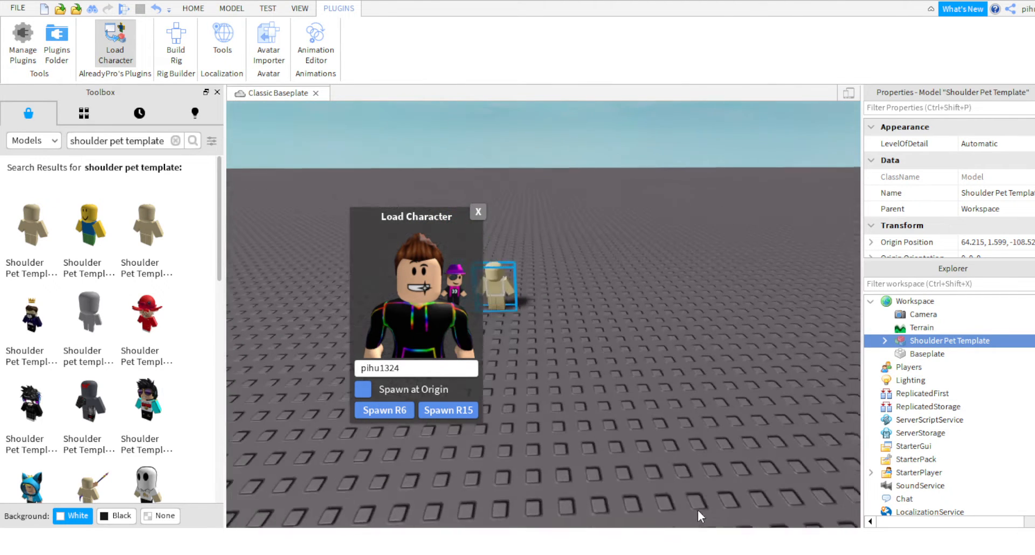
pyautogui.click(447, 410)
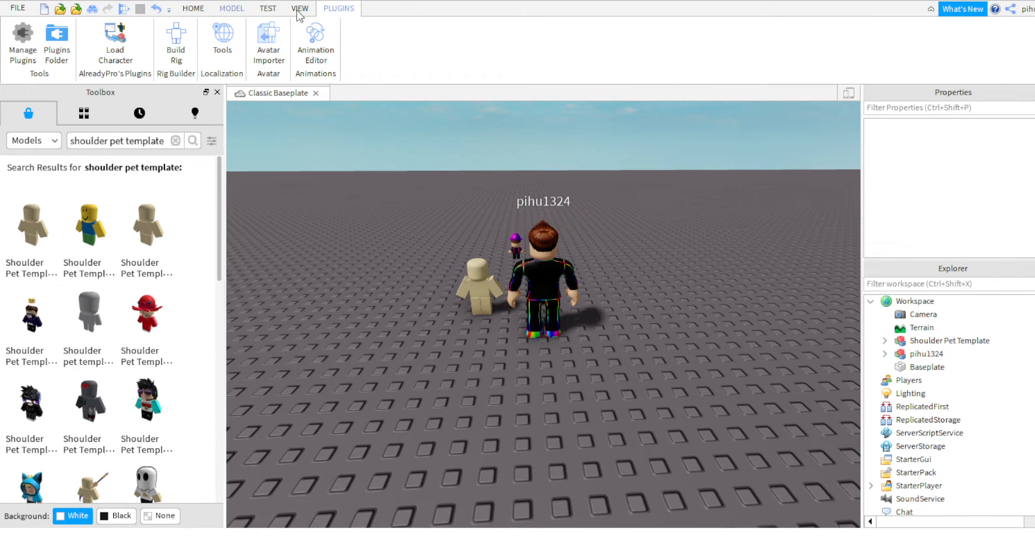
# Step: Switch the ribbon to the HOME tab
pyautogui.click(193, 8)
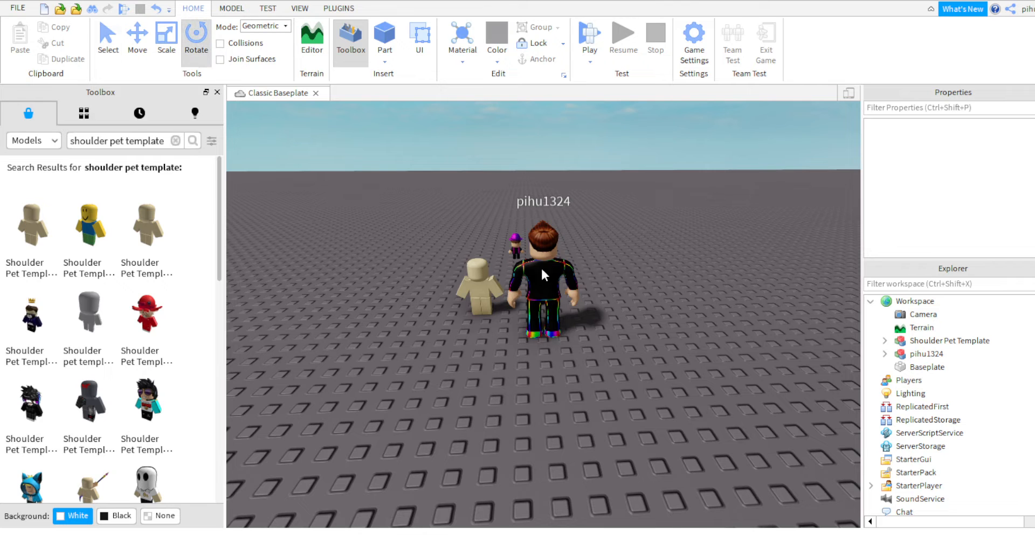
pyautogui.click(541, 274)
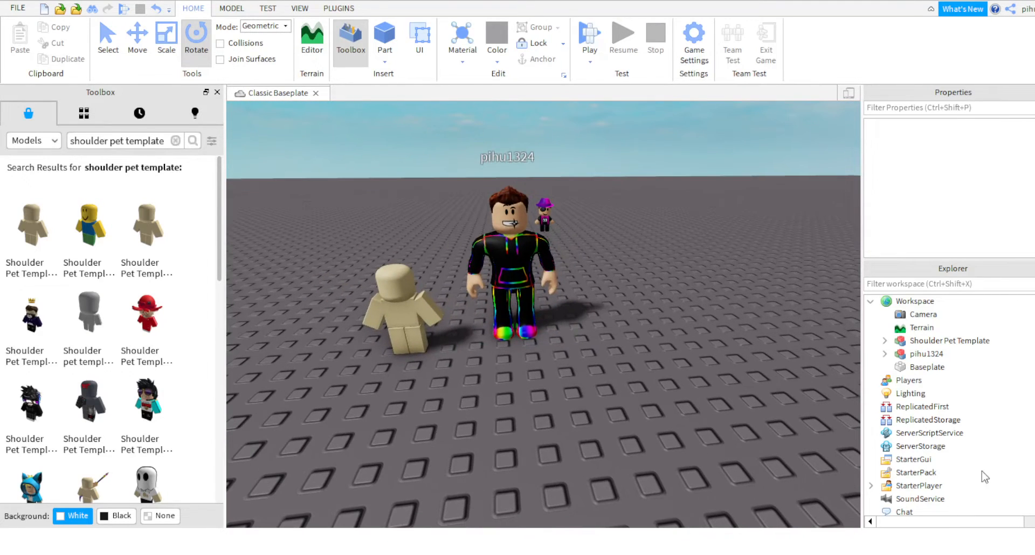
# Step: Drag the avatar's Body Colors, Shirt, Pants and hair into Shoulder Pet Template
pyautogui.click(926, 354)
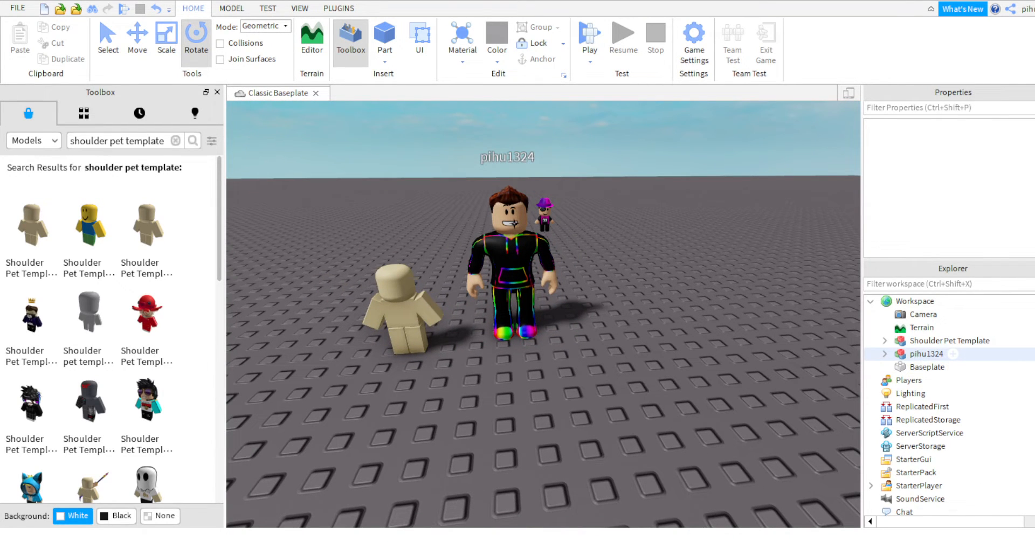
pyautogui.click(884, 353)
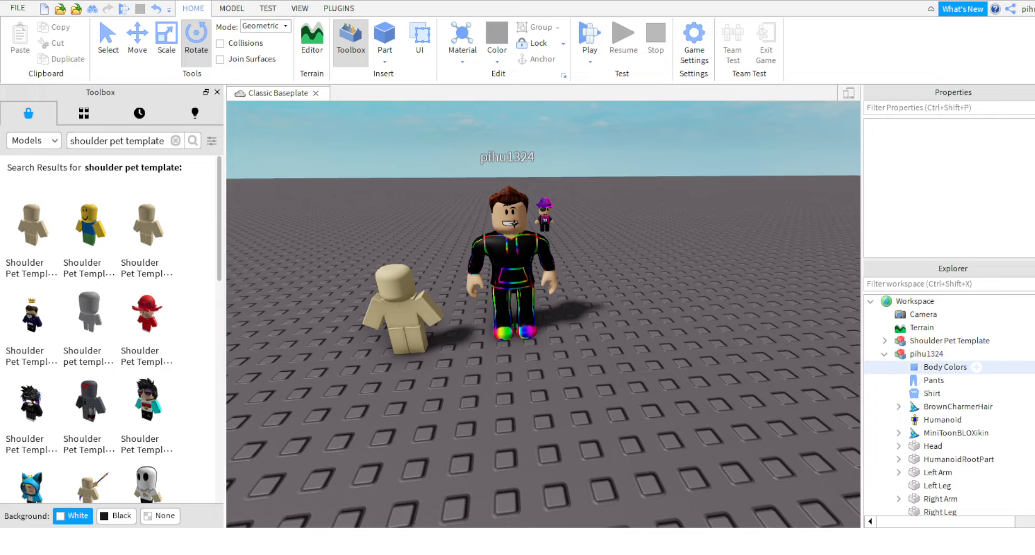
pyautogui.click(945, 367)
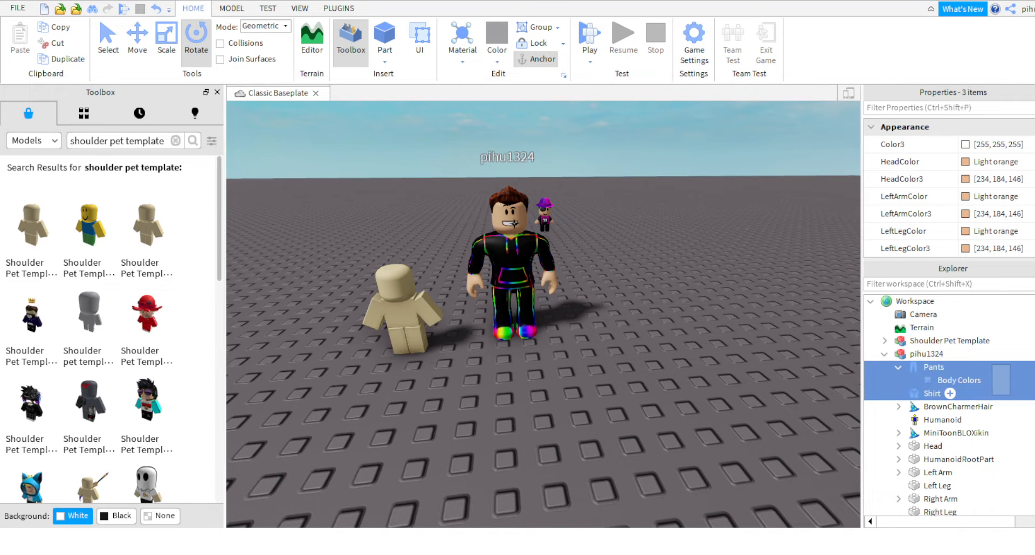
pyautogui.click(956, 407)
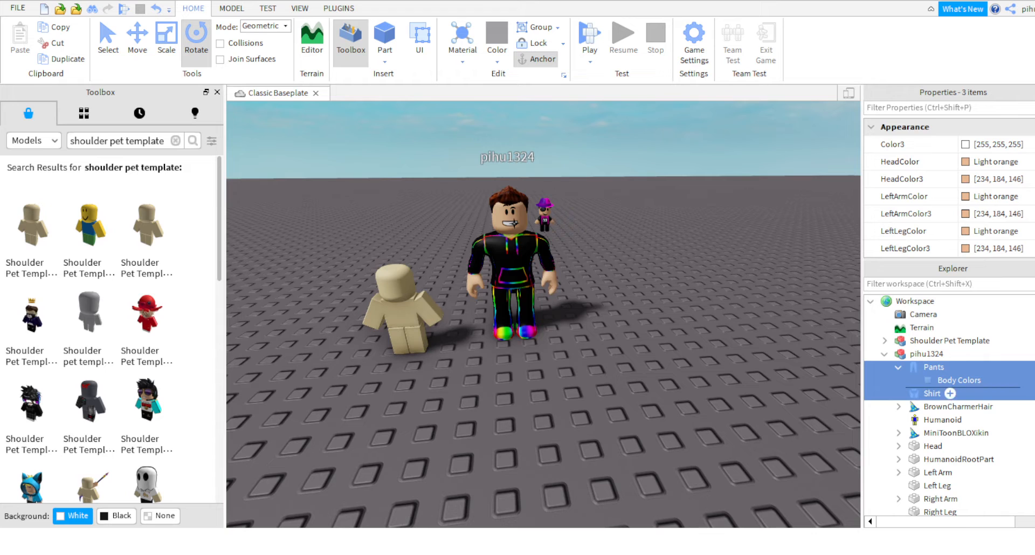
pyautogui.click(927, 354)
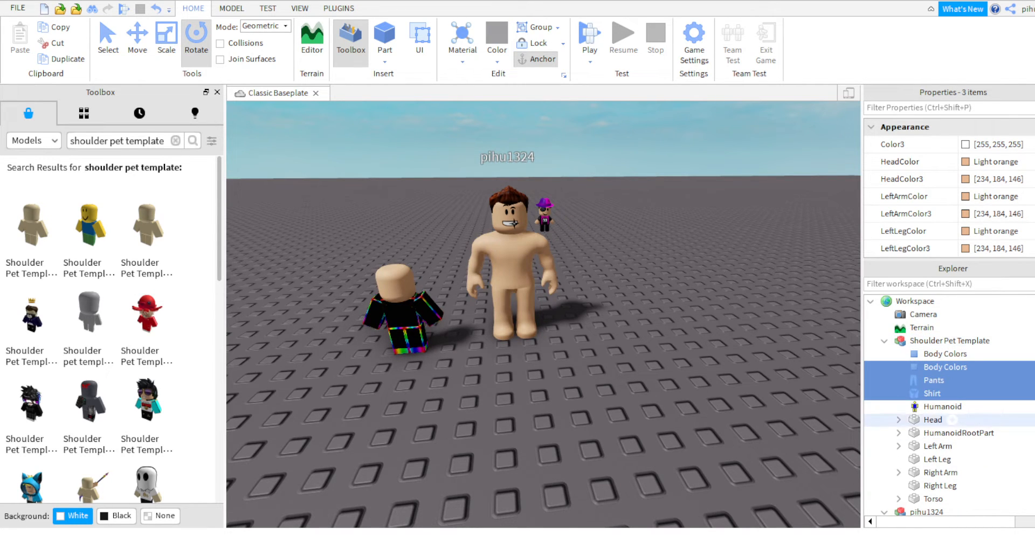
pyautogui.click(950, 341)
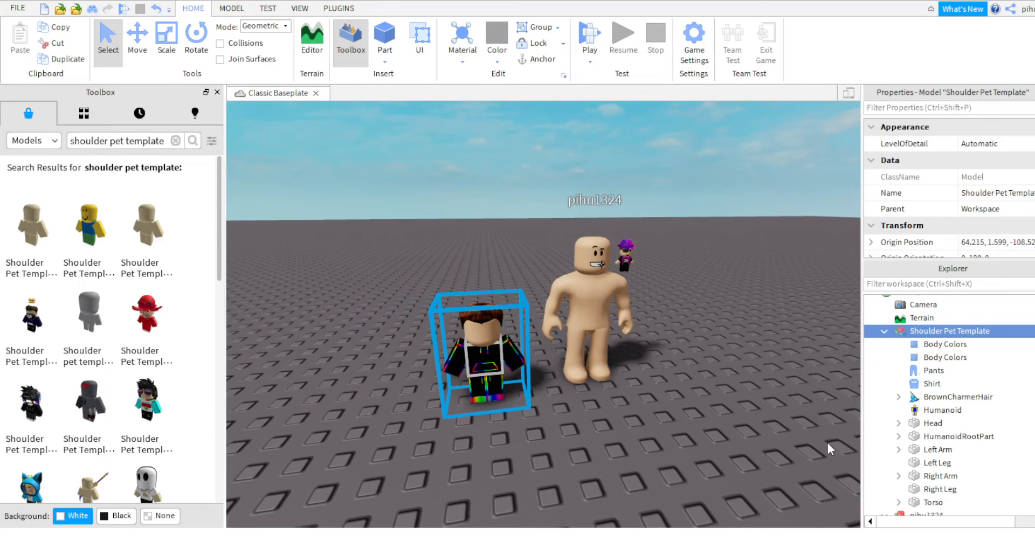
# Step: Drag the face decal from the avatar's Head into Shoulder Pet Template
pyautogui.scroll(-3)
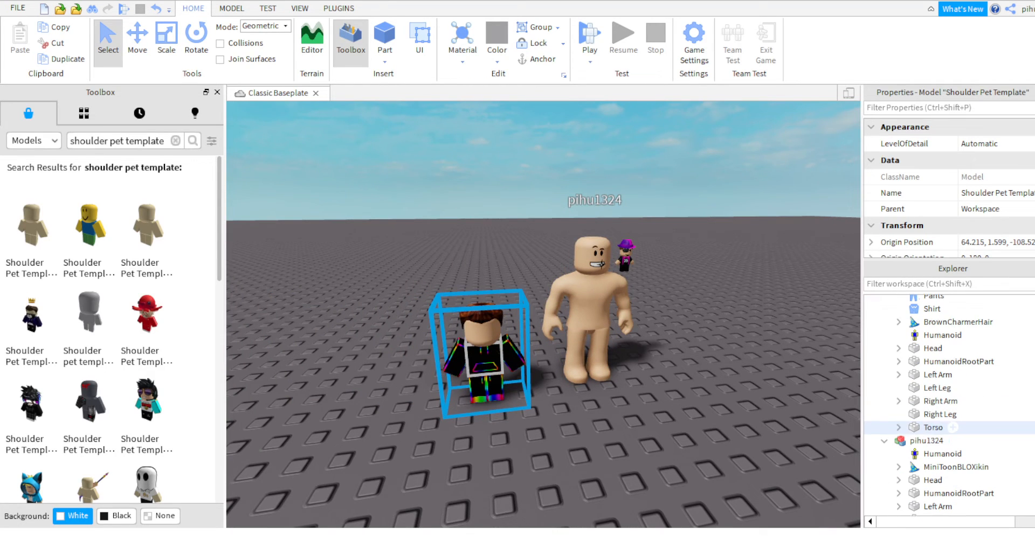
pyautogui.scroll(-3)
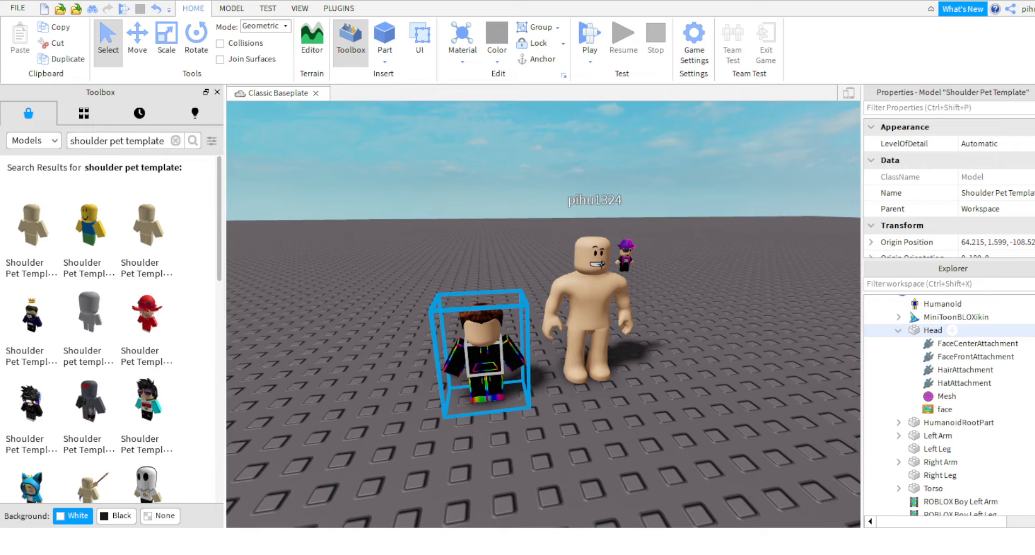
pyautogui.click(937, 409)
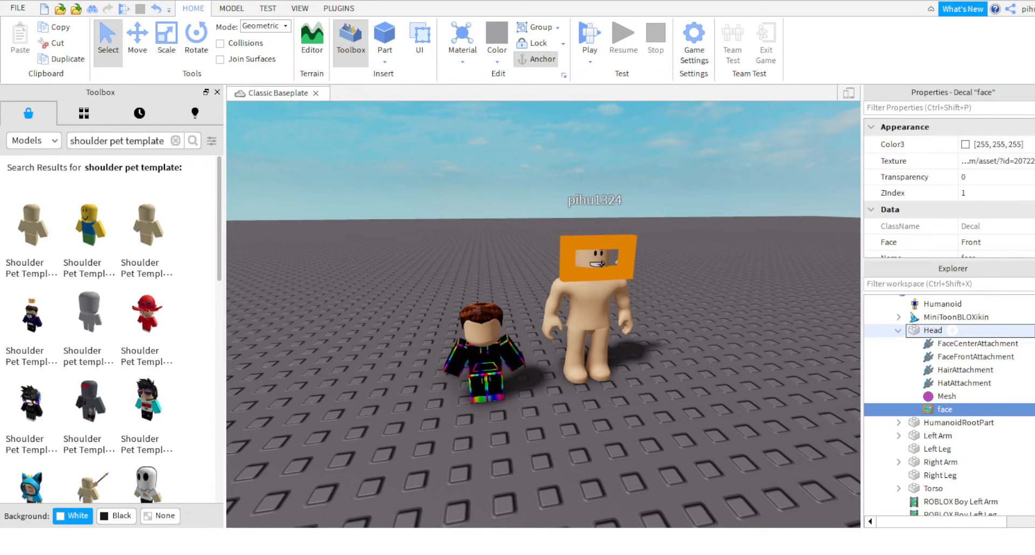
pyautogui.scroll(-3)
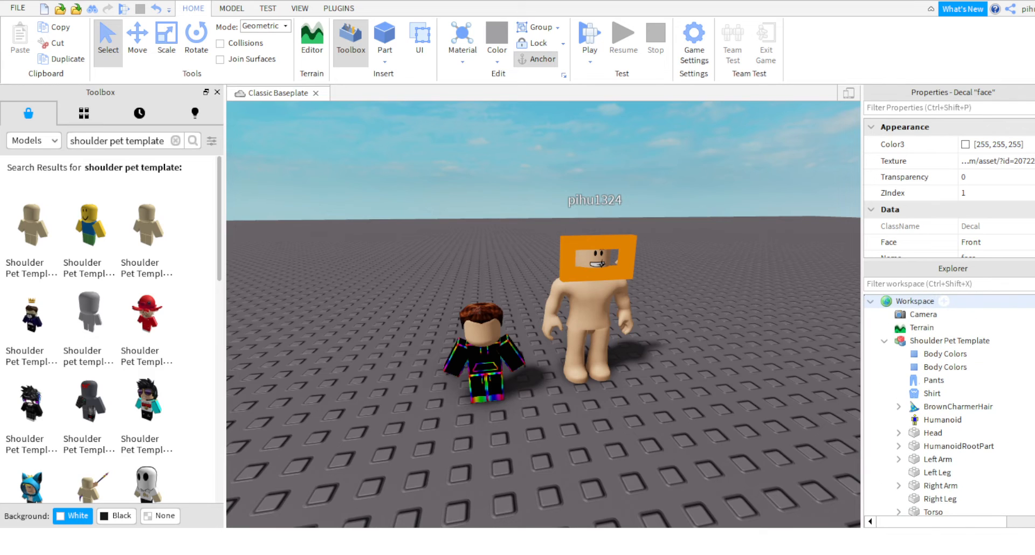
pyautogui.click(932, 433)
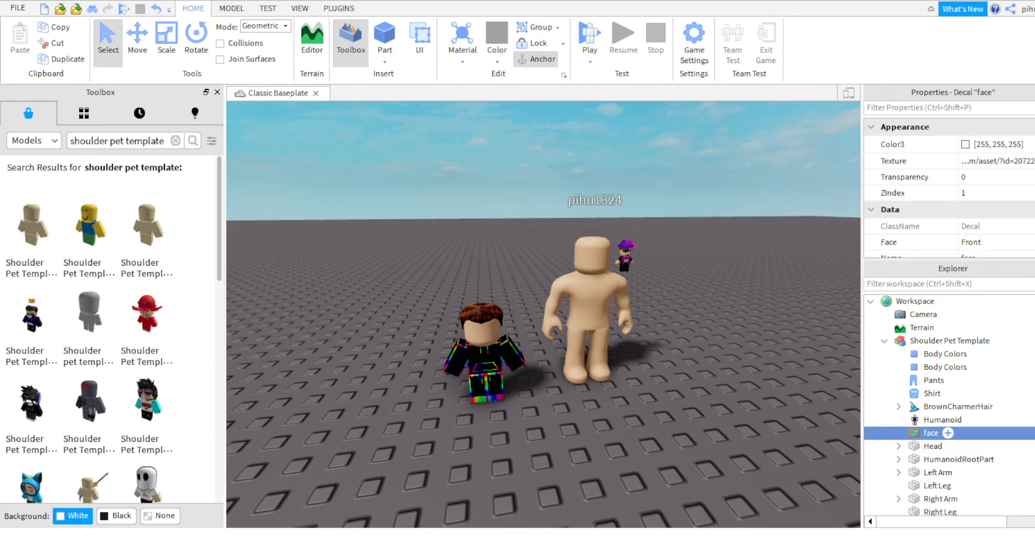
# Step: Drop the face decal into the template's Head and move MiniToonBLOXikin into the template
pyautogui.click(934, 446)
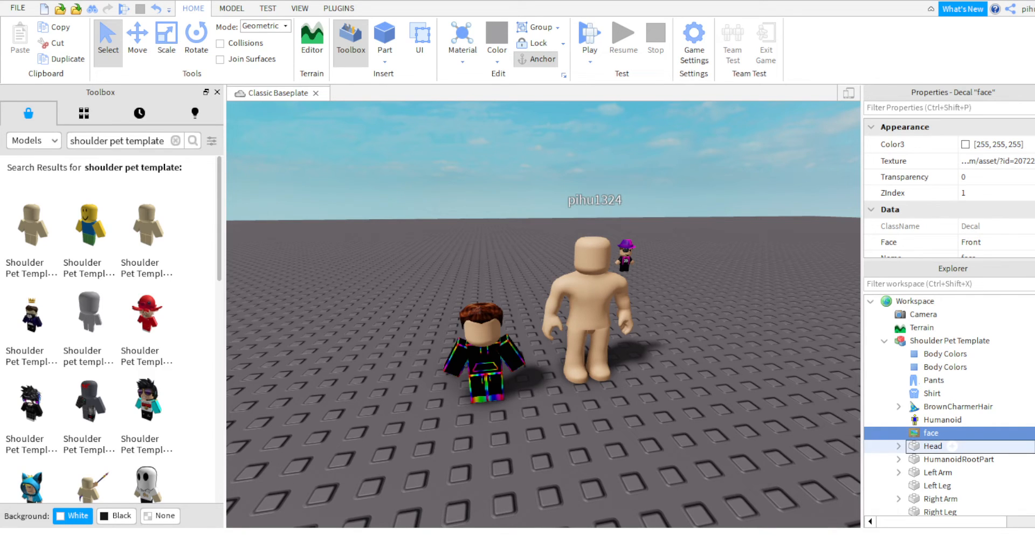
pyautogui.click(900, 431)
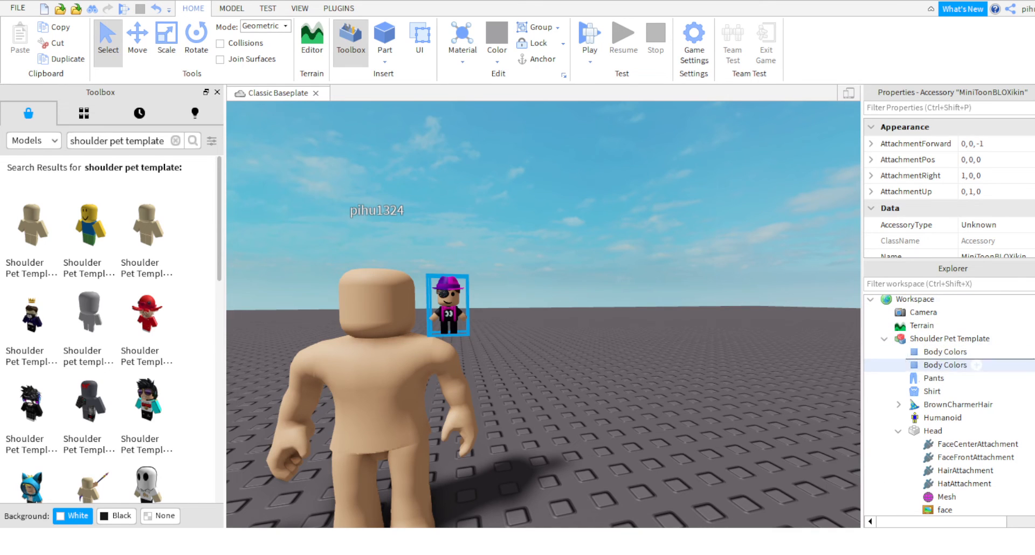
pyautogui.click(956, 338)
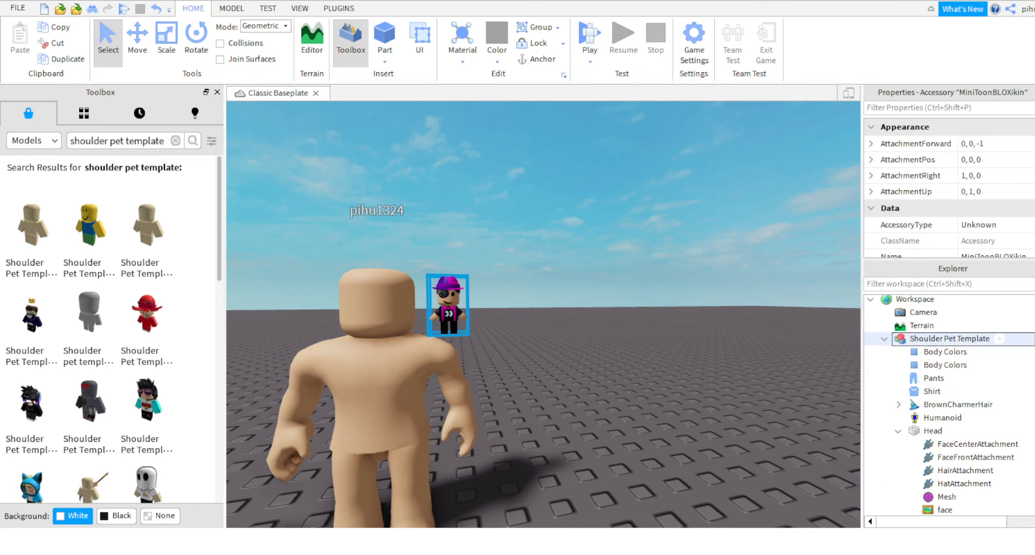